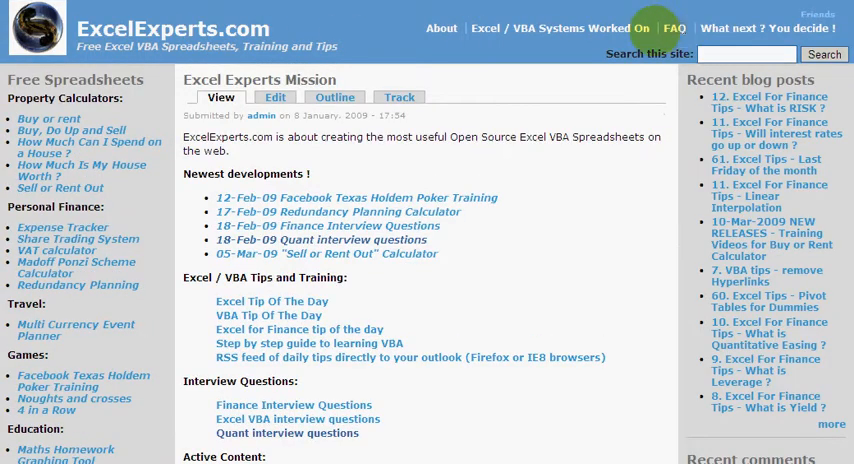
# - Open the ExcelExperts.com FAQ page from the top navigation bar
pyautogui.click(675, 28)
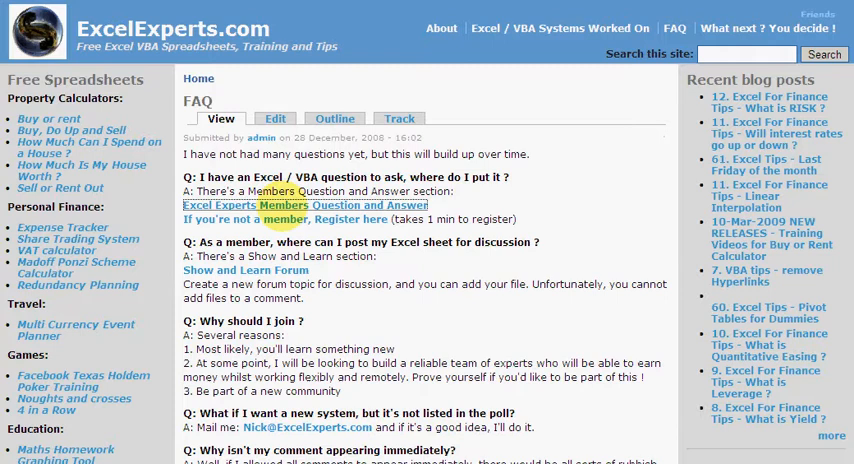
# - Open the 'Excel Experts Members Question and Answer' forum from the FAQ page
pyautogui.click(304, 204)
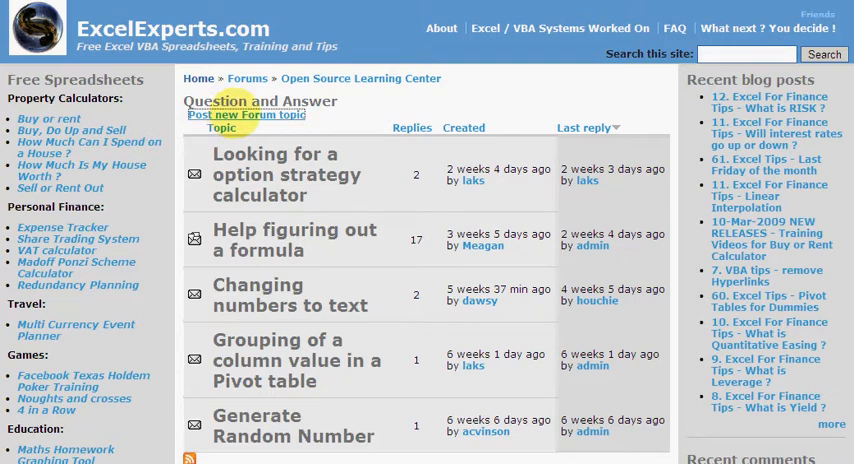
# - Draft a new topic titled 'Help me please !!!' with body 'Help needed to fix spreadsheet'
pyautogui.click(247, 114)
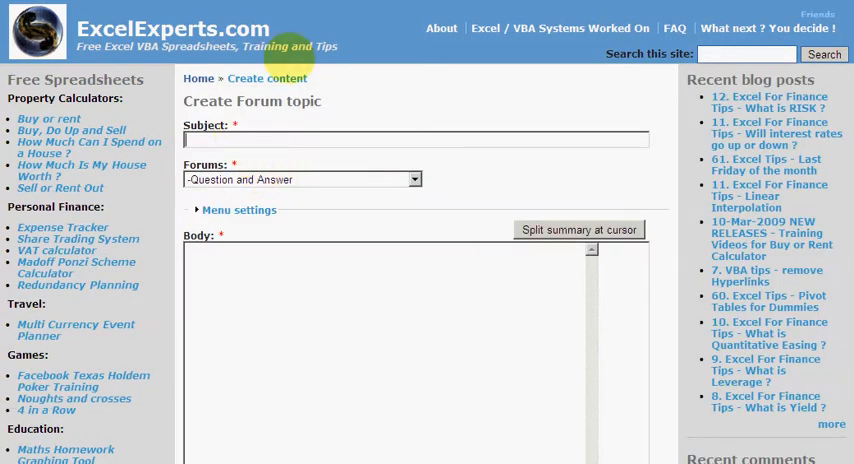
pyautogui.write('Help me')
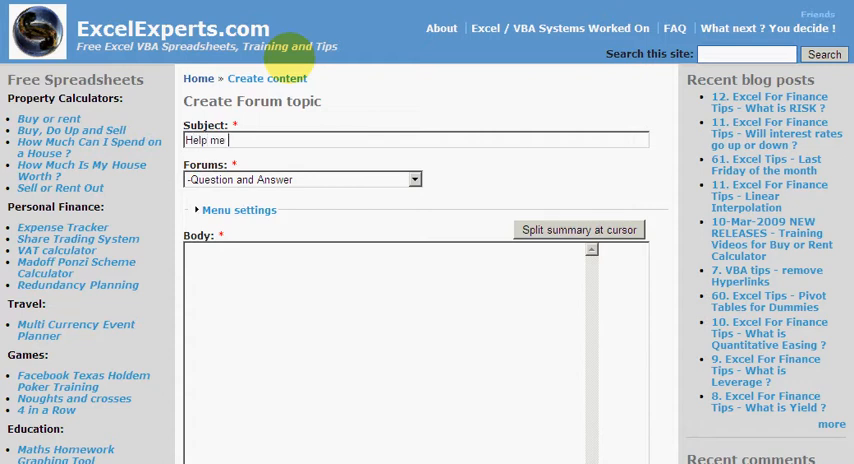
pyautogui.write('please !!!')
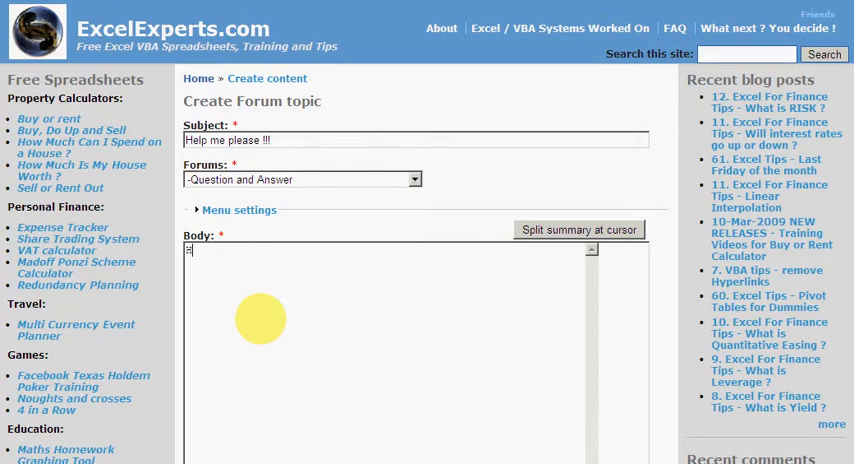
pyautogui.write('Help needed to fix')
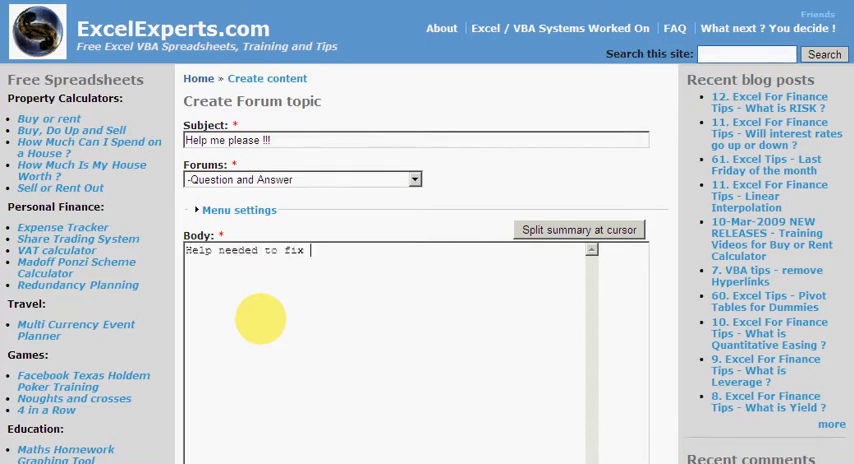
pyautogui.write('spreadsheet')
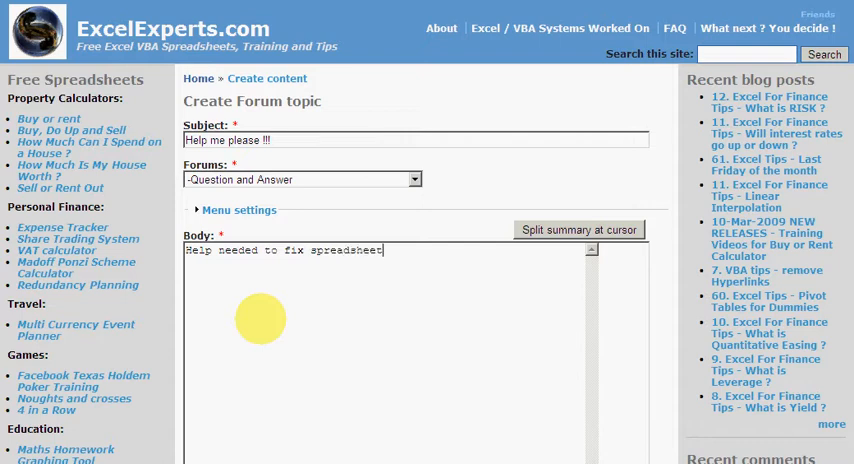
pyautogui.scroll(-3)
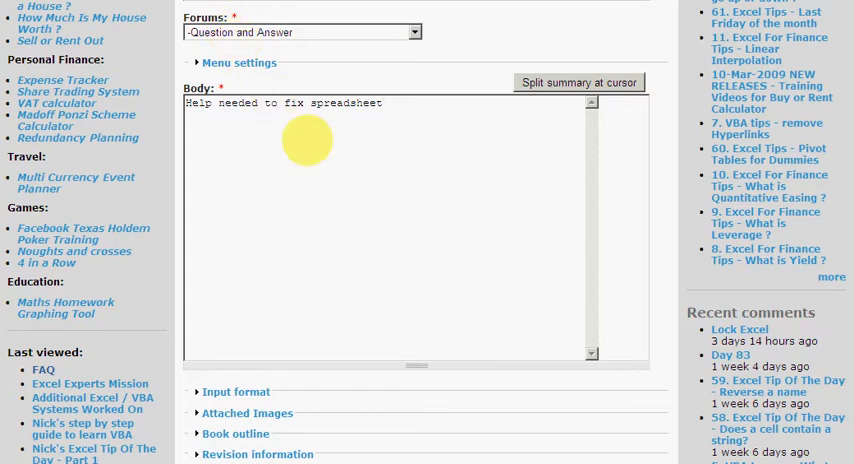
pyautogui.moveTo(264, 143)
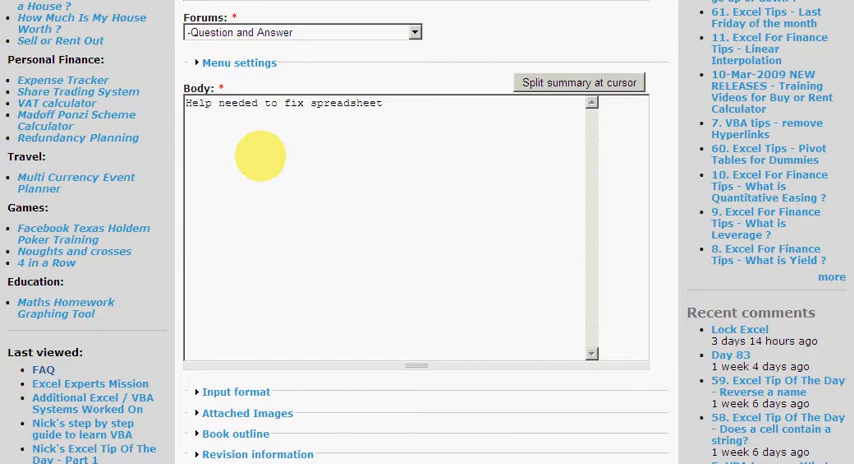
# - Expand 'Attached Images' and bring up the Upload Image file picker
pyautogui.scroll(-3)
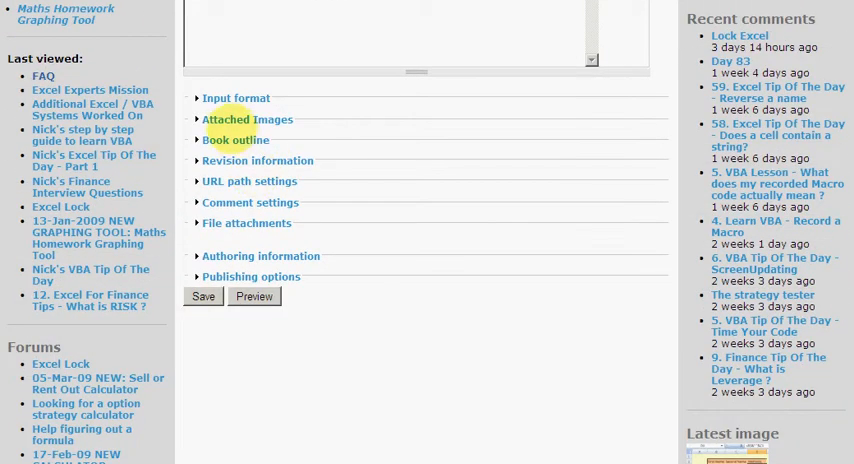
pyautogui.click(247, 119)
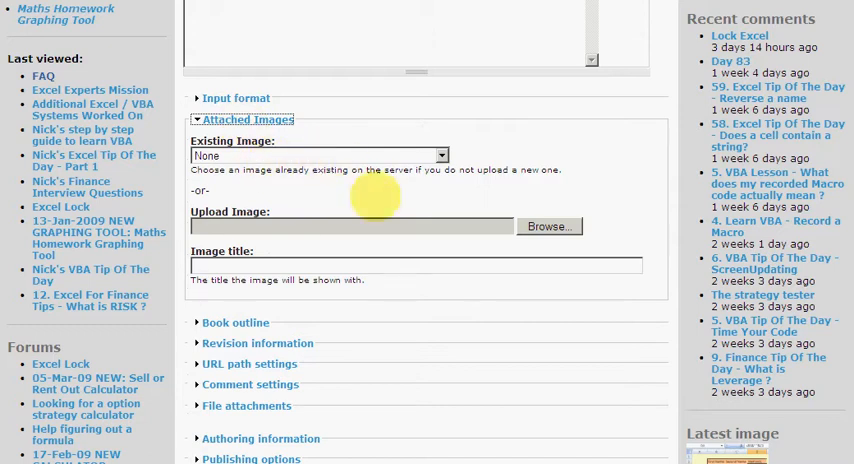
pyautogui.click(548, 226)
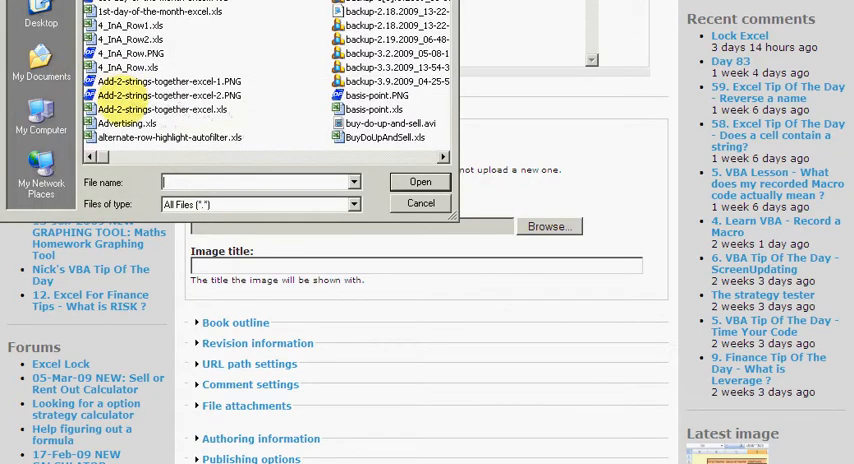
# - Select the image file to upload and give it the title 'aBC'
pyautogui.click(420, 182)
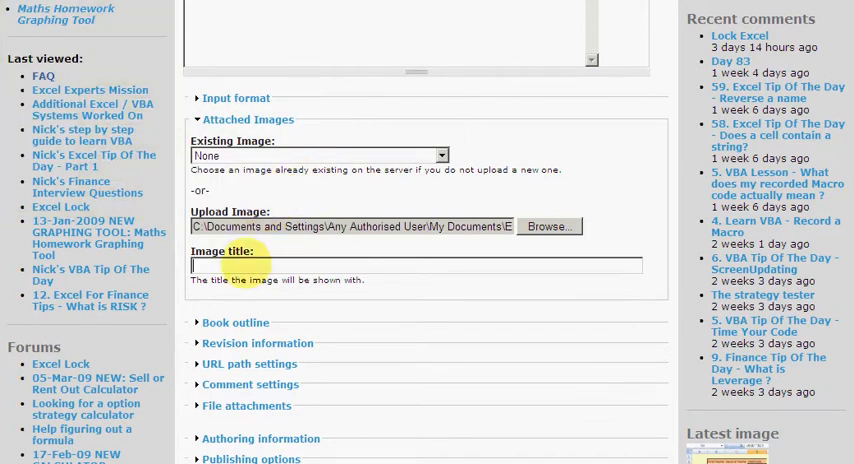
pyautogui.write('aBC')
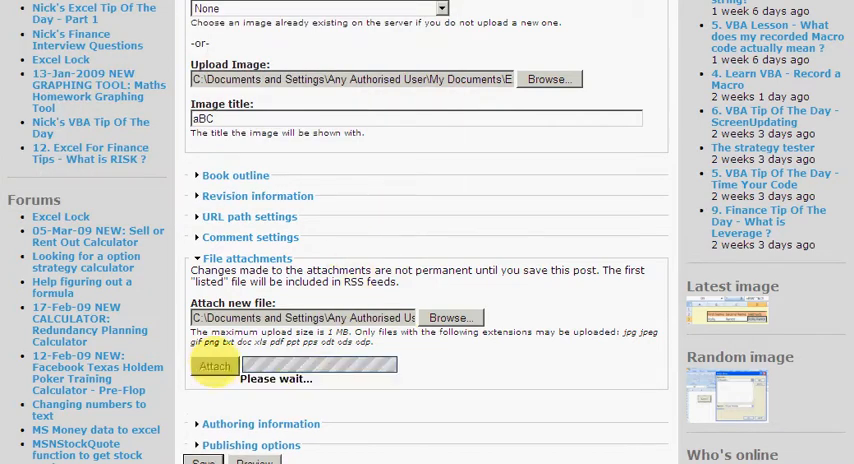
# - Post the 'Help me please !!!' topic with its image and spreadsheet attachment
pyautogui.click(214, 365)
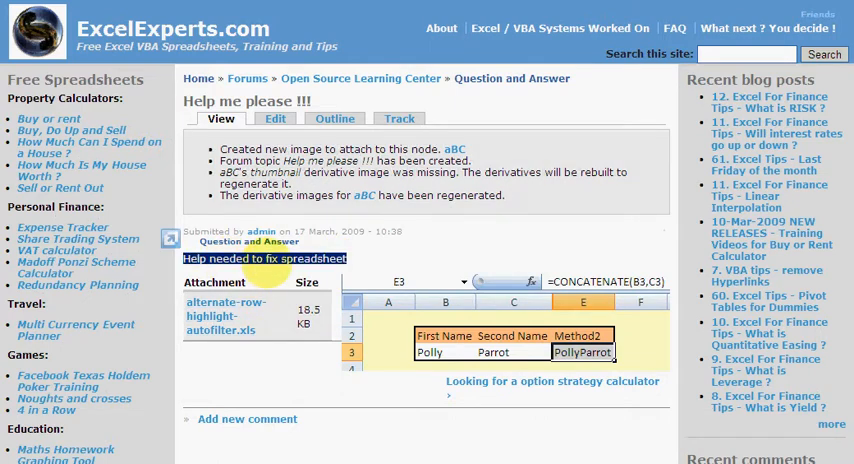
pyautogui.scroll(-3)
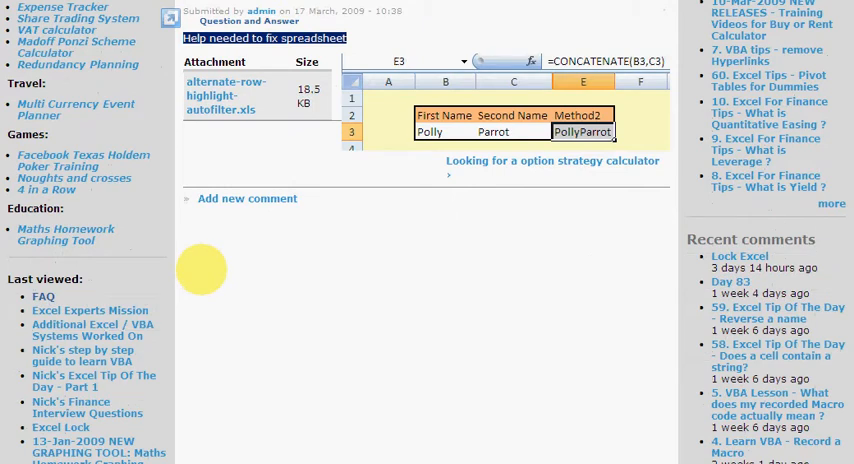
pyautogui.scroll(-3)
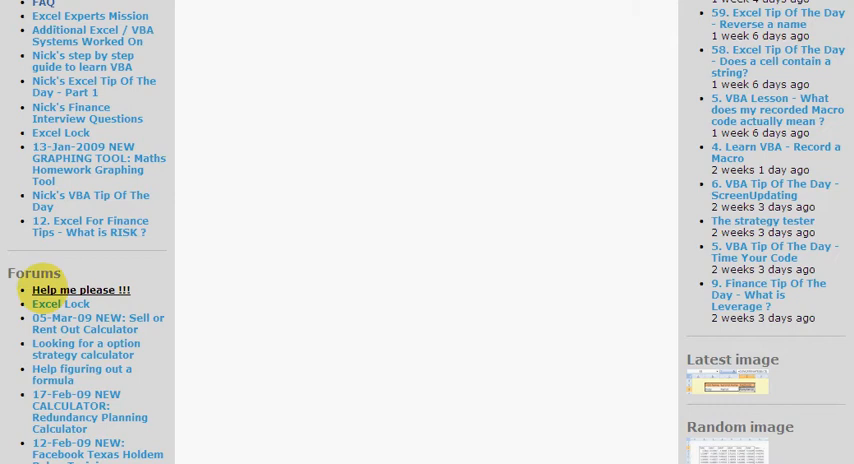
pyautogui.click(80, 289)
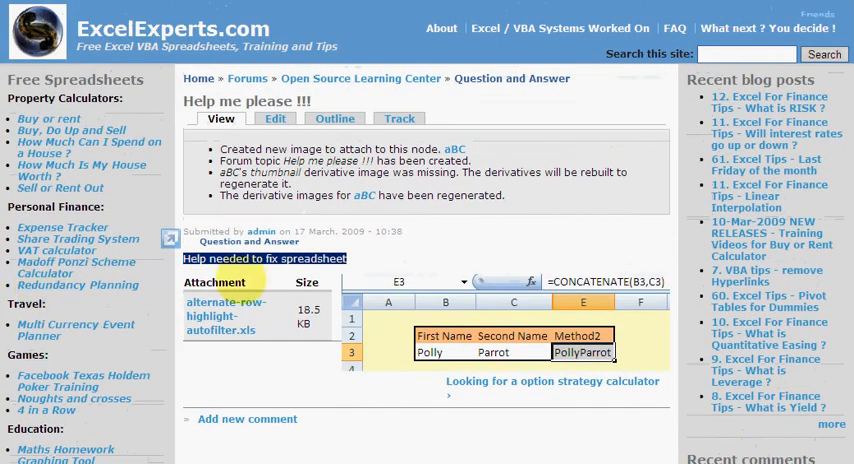